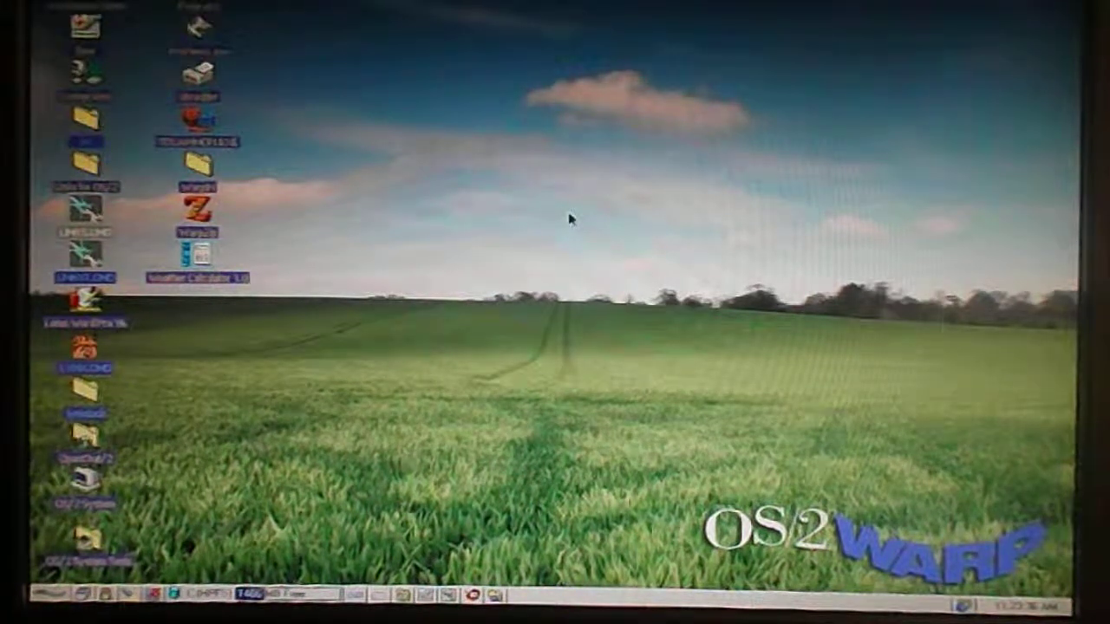
Step: Launch graphical Links and follow the Wikipedia link from its start page
double_click(83, 247)
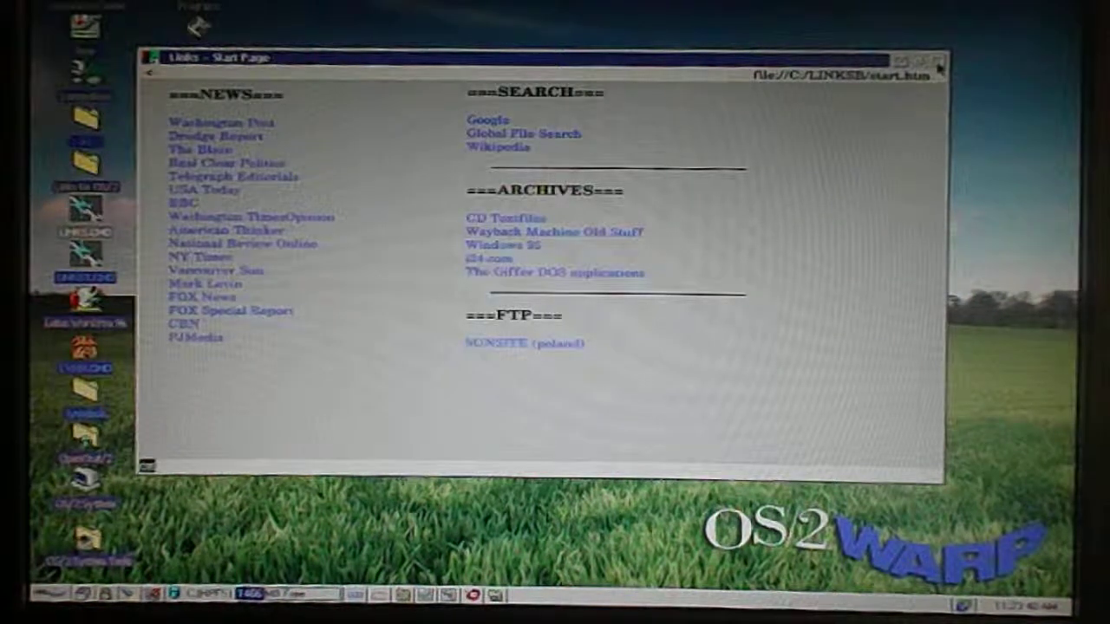
left_click(498, 148)
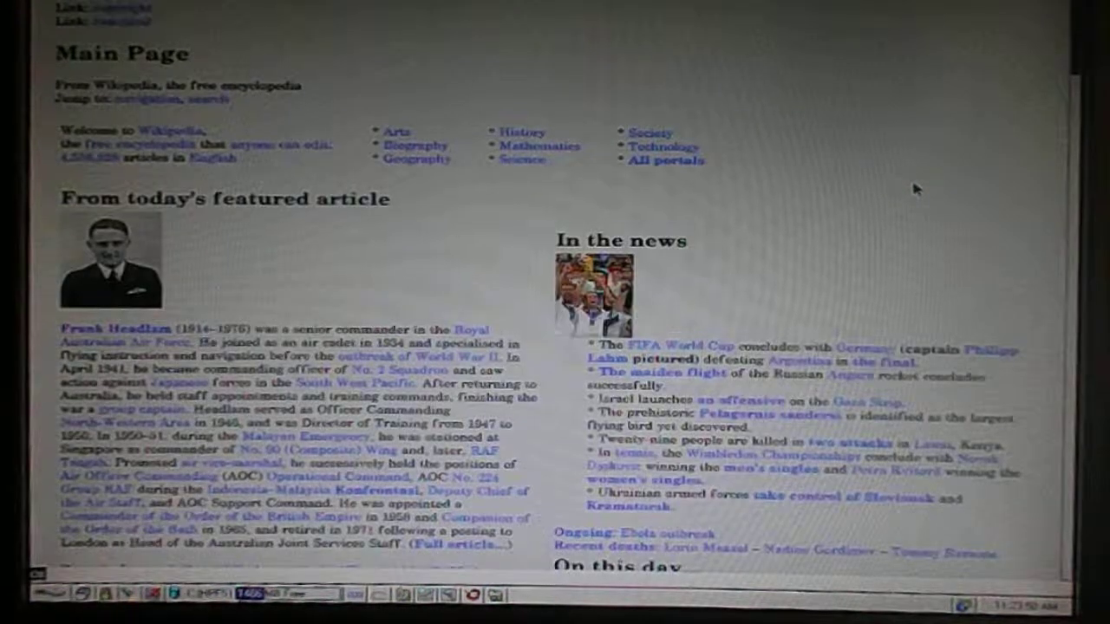
scroll("down", 3)
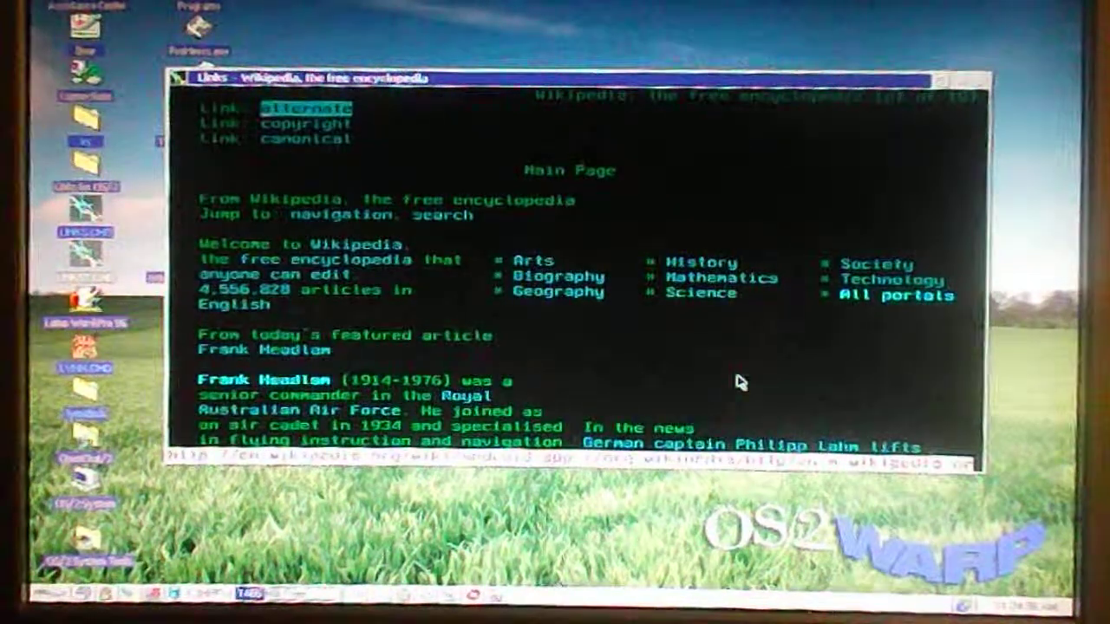
Step: Scroll further down the Wikipedia page, then exit Links via File > Exit and confirm Yes
scroll("down", 3)
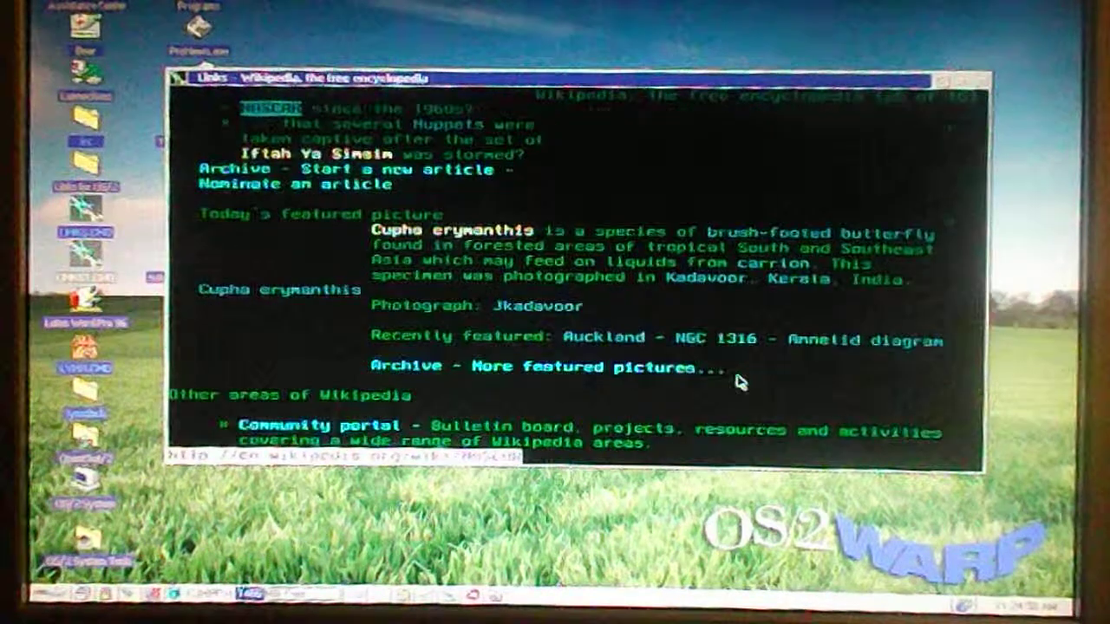
scroll("down", 3)
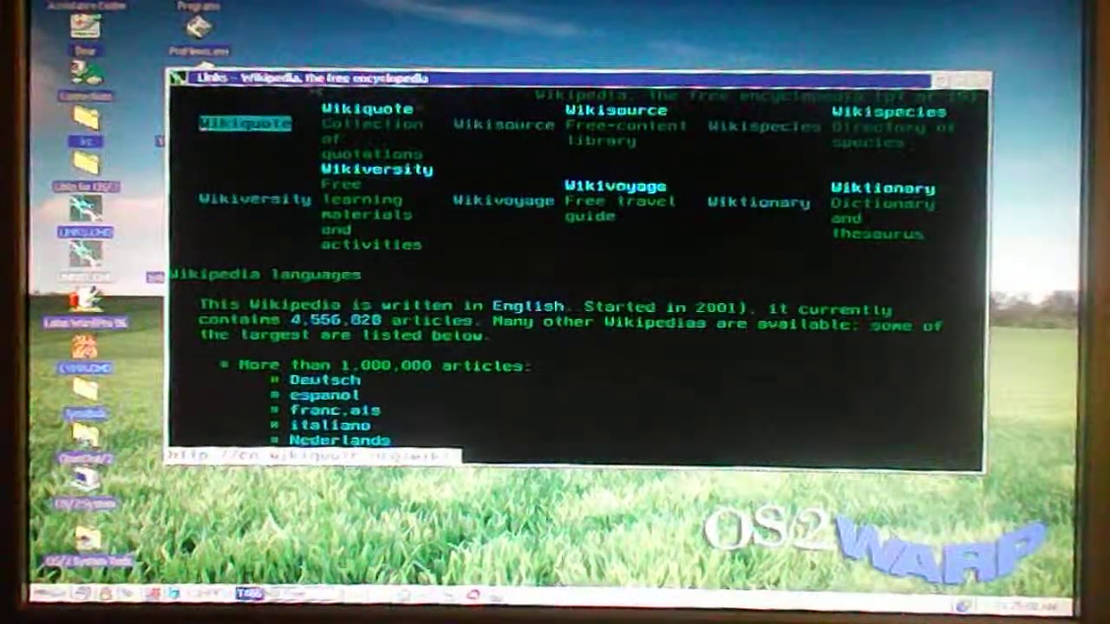
left_click(229, 94)
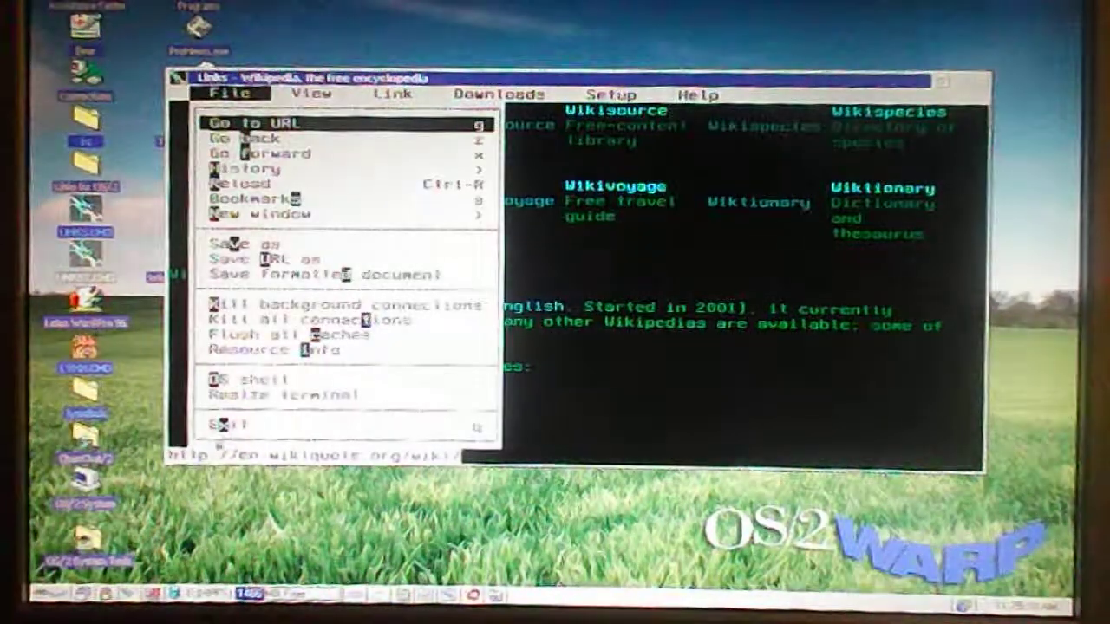
left_click(227, 423)
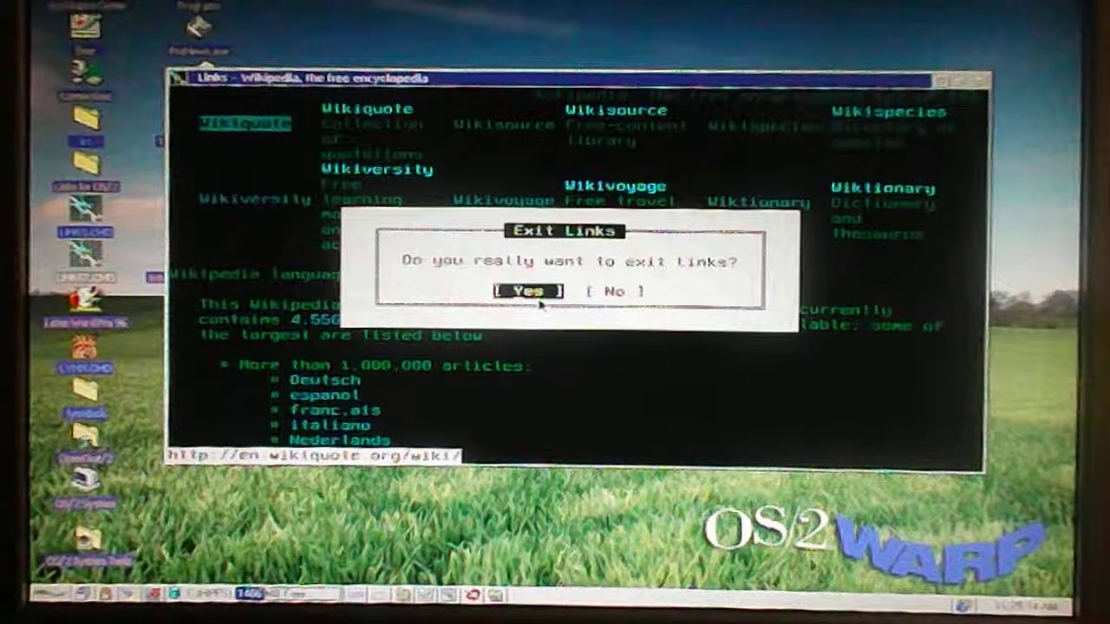
left_click(527, 291)
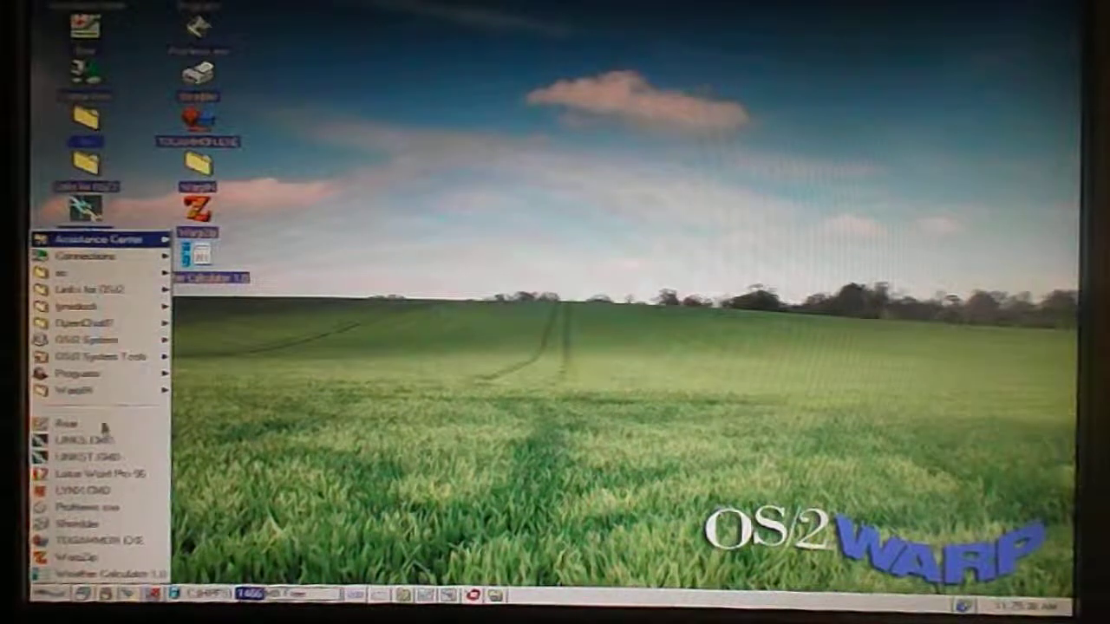
Step: Start the WIN-OS/2 Program Manager from the desktop launch menu
left_click(78, 373)
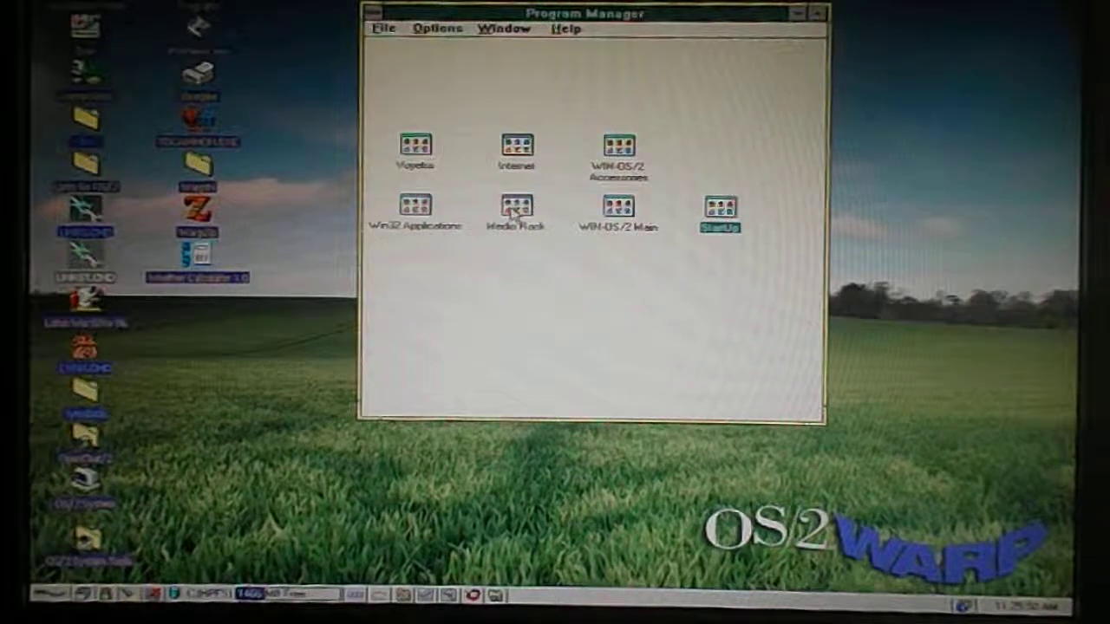
Step: Open Media Rack, load canyon.mid into the MIDI player, play it and close the player
double_click(516, 208)
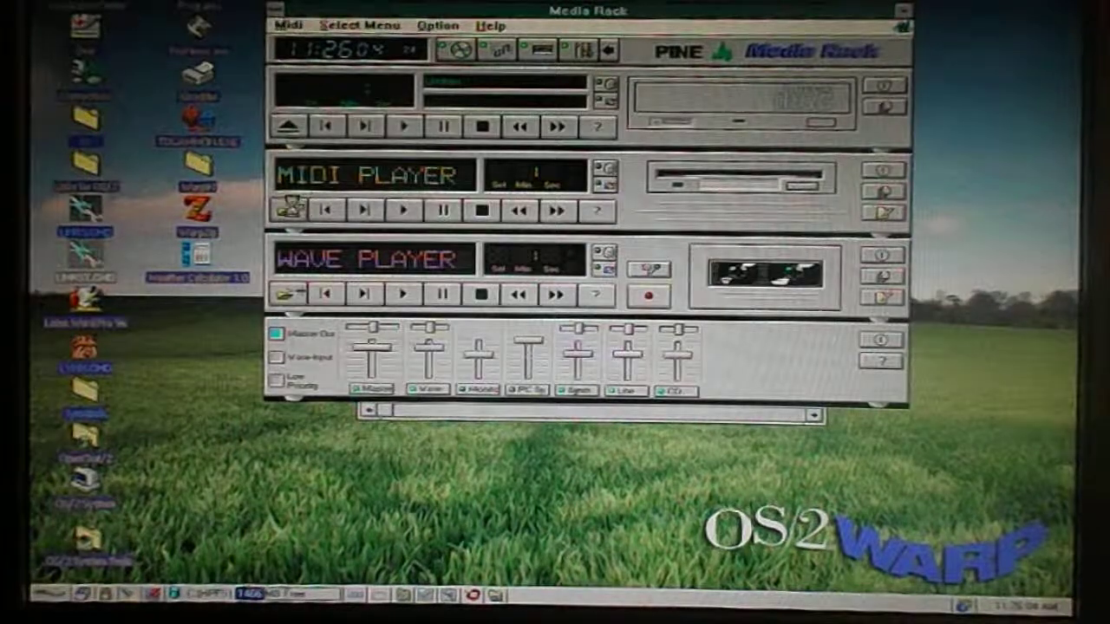
left_click(291, 212)
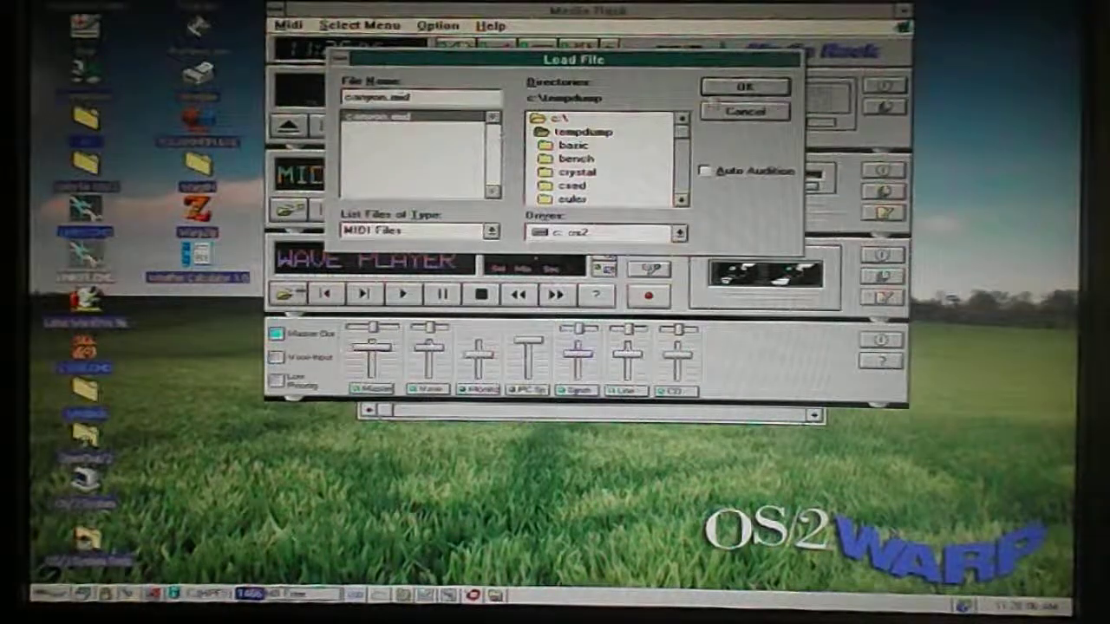
left_click(745, 87)
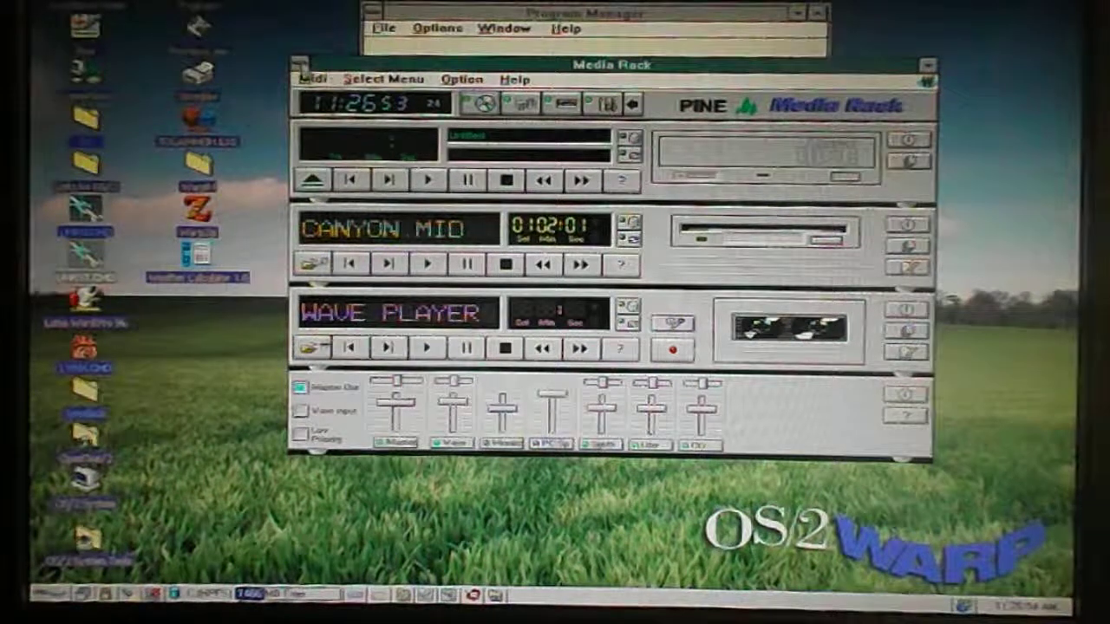
left_click(298, 66)
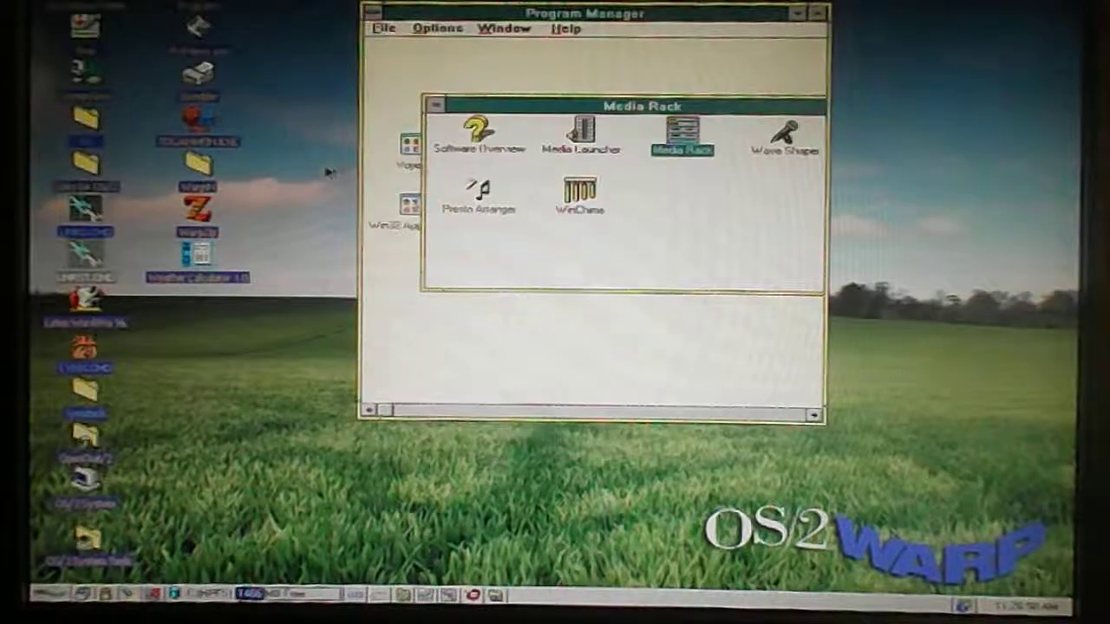
Step: Close the Media Rack group and launch WinGopher from the Internet group
left_click(437, 106)
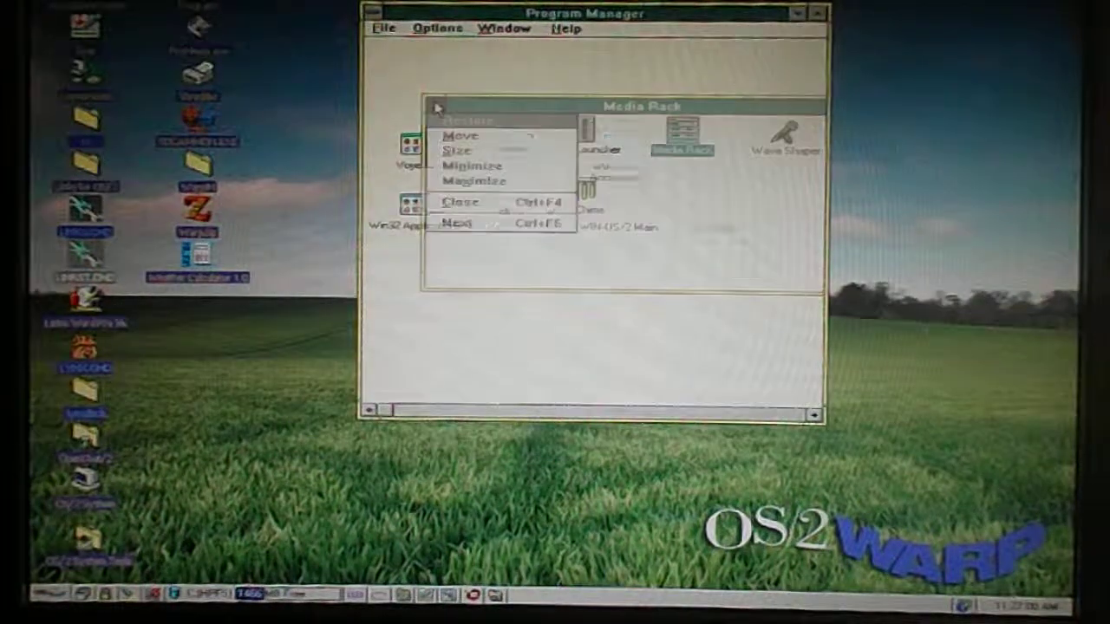
left_click(459, 202)
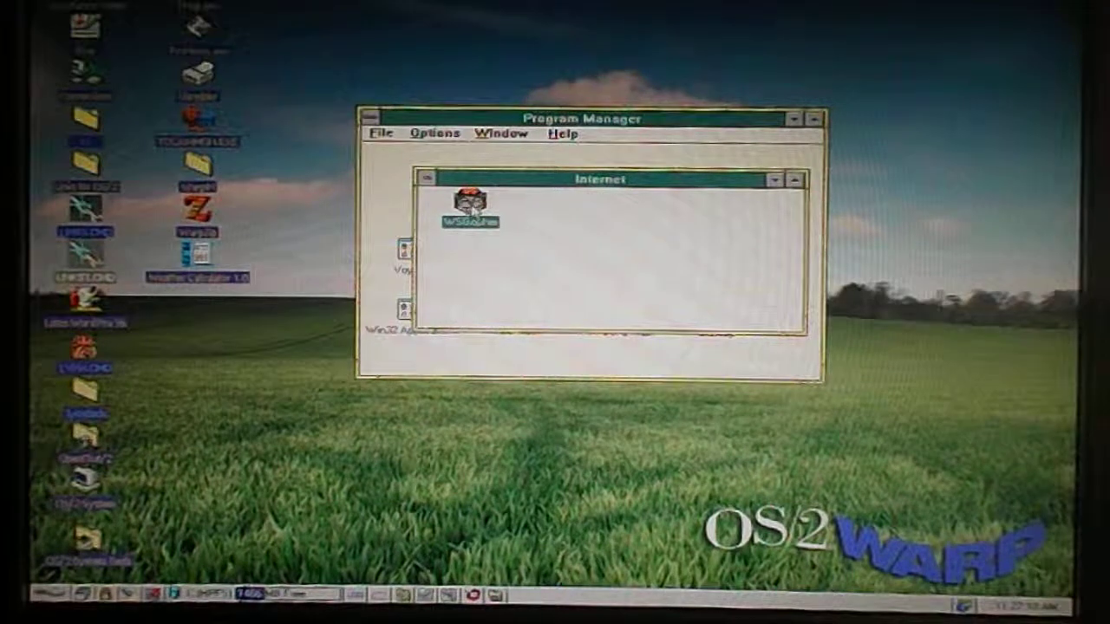
double_click(468, 200)
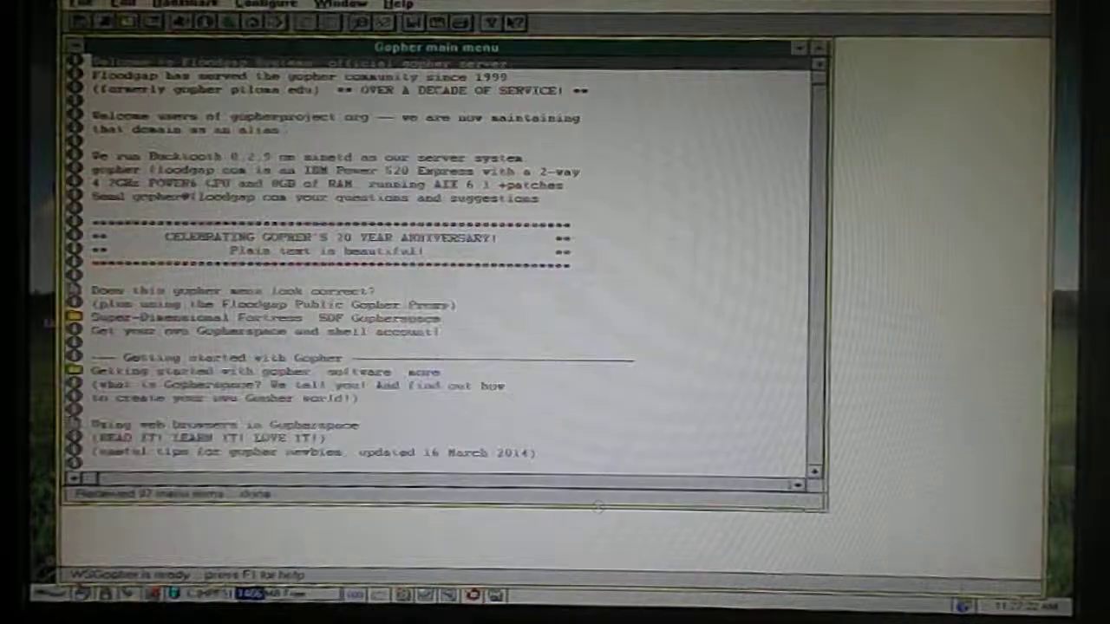
Step: Scroll down through the Floodgap gopher main menu in WinGopher
scroll("down", 3)
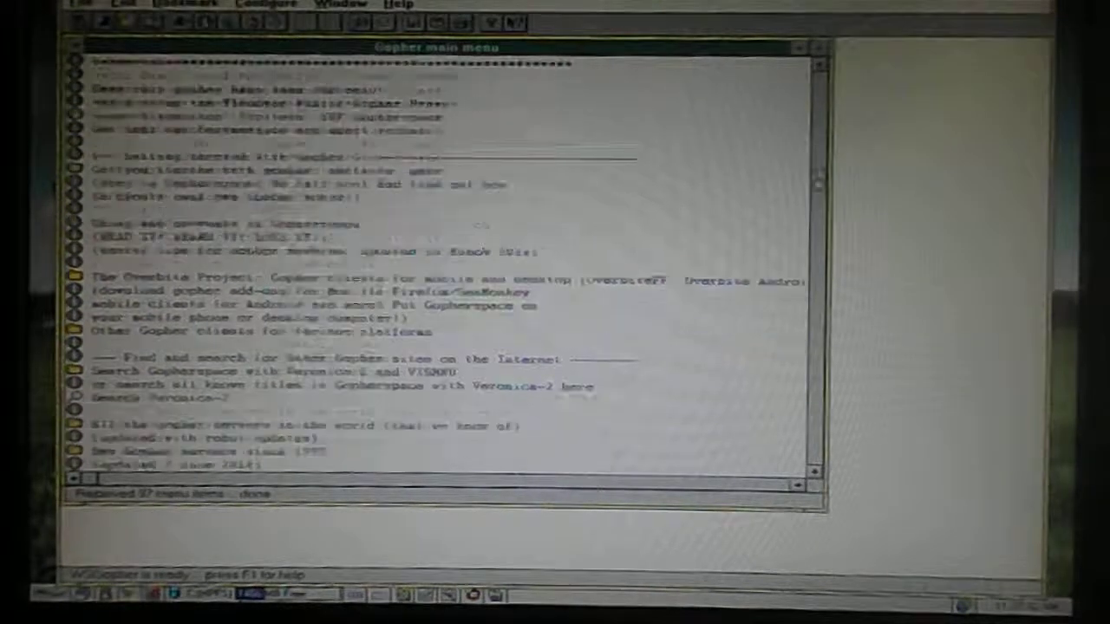
scroll("down", 3)
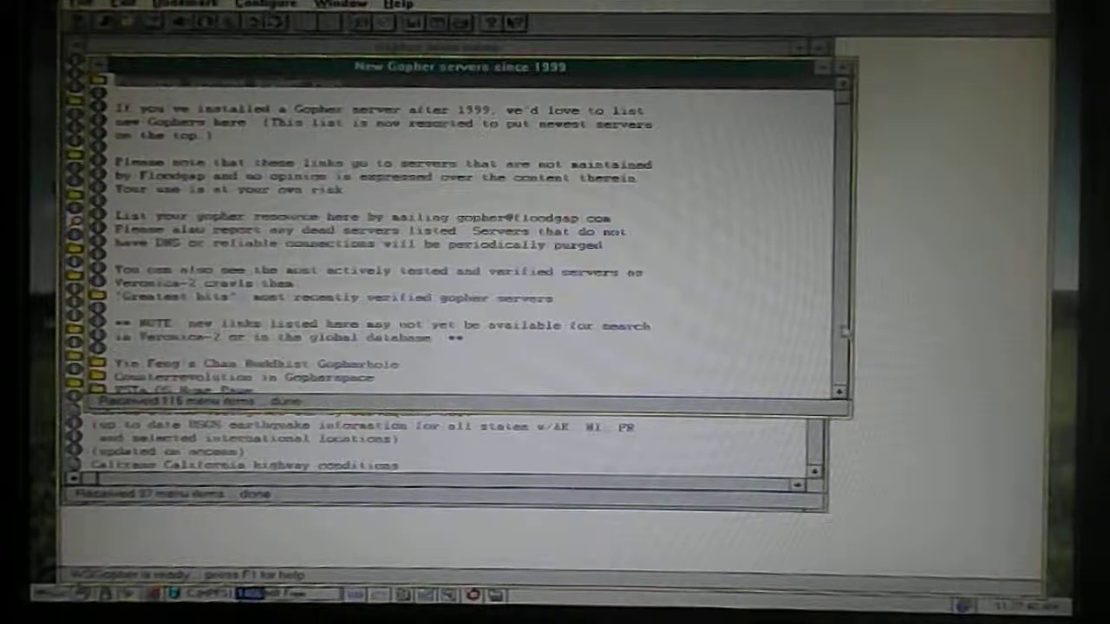
scroll("down", 3)
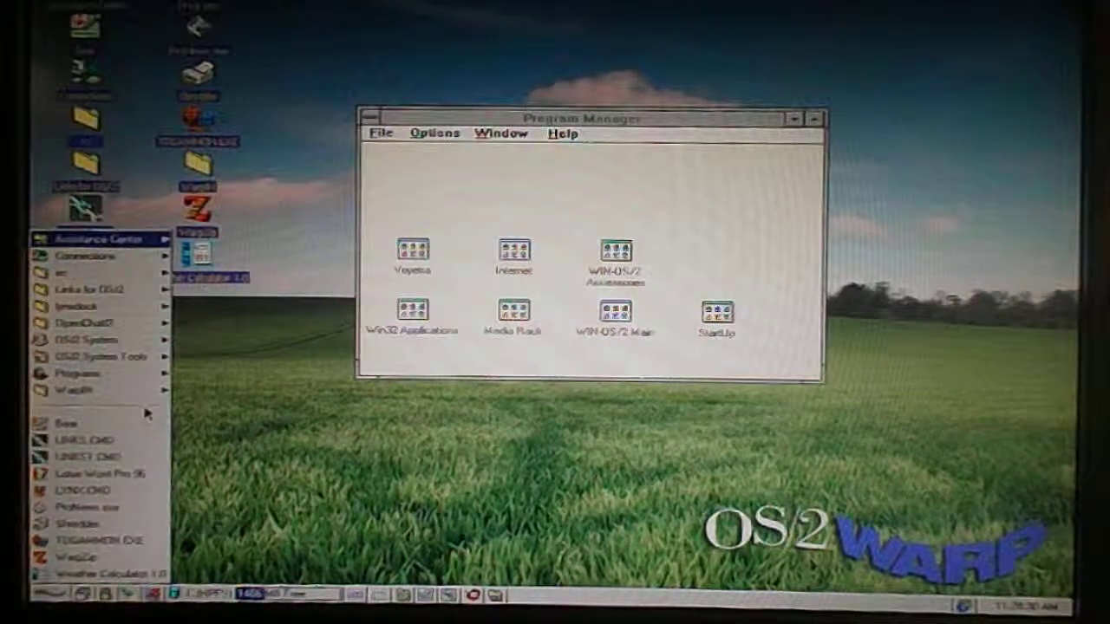
left_click(78, 373)
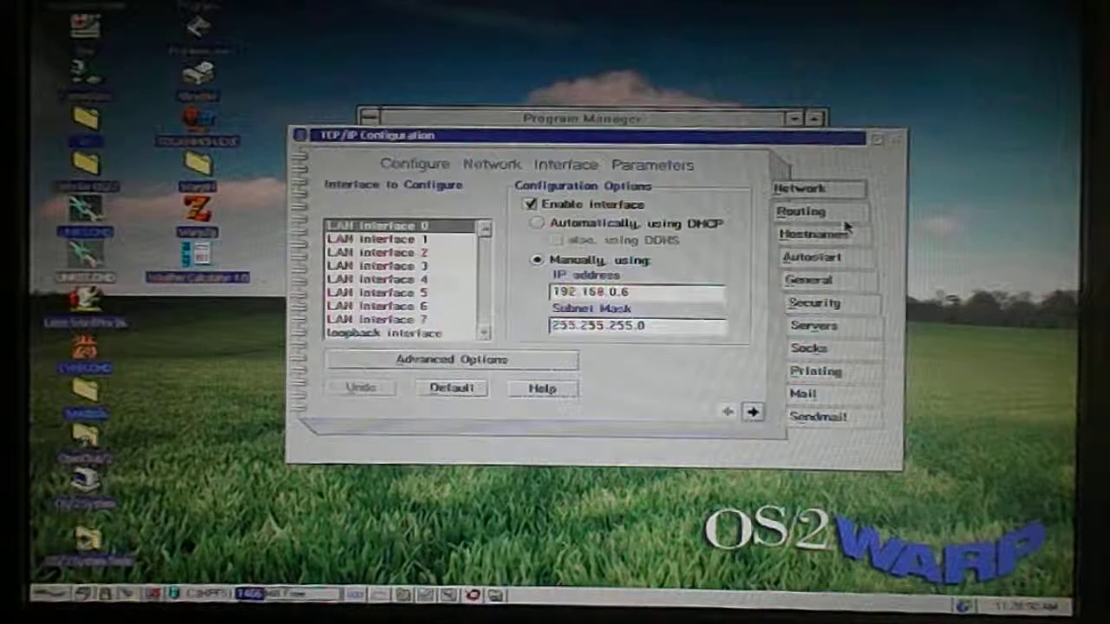
mouse_move(772, 147)
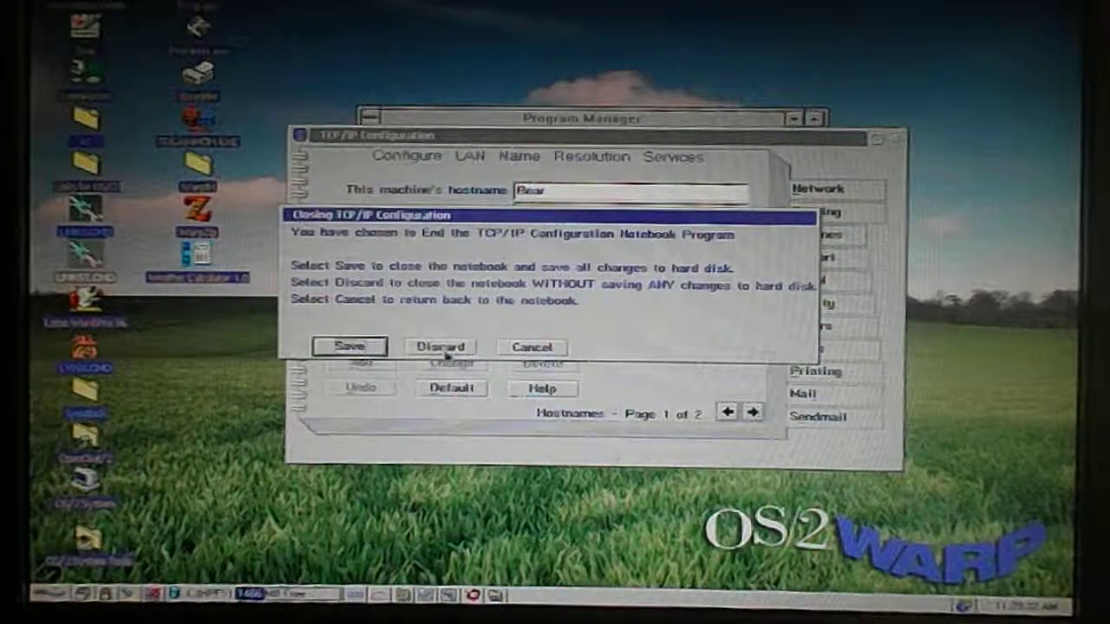
left_click(440, 347)
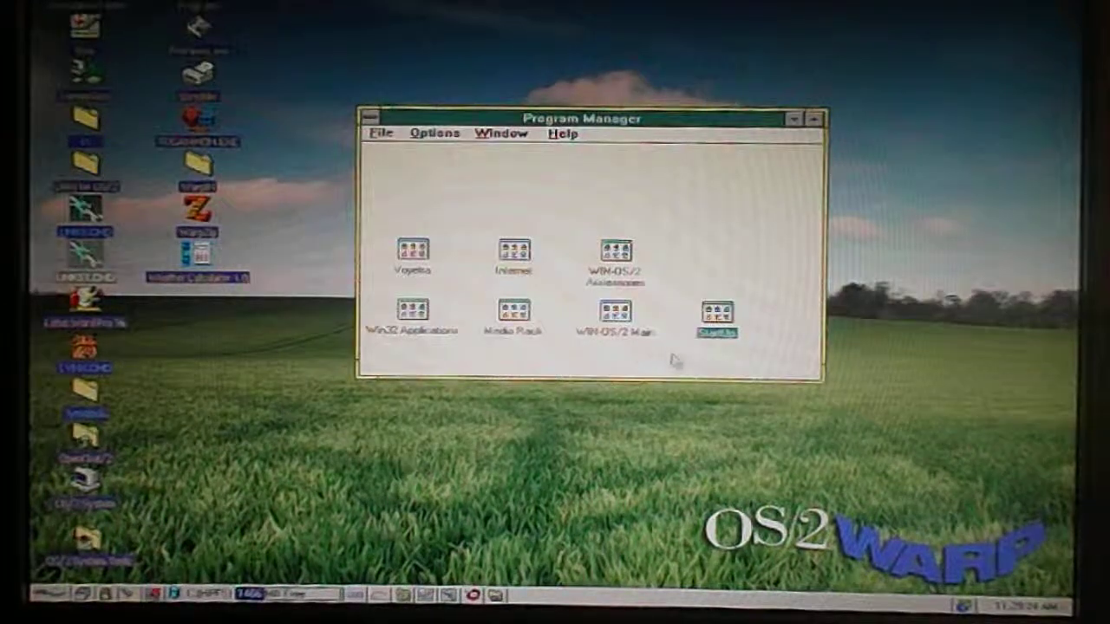
mouse_move(395, 408)
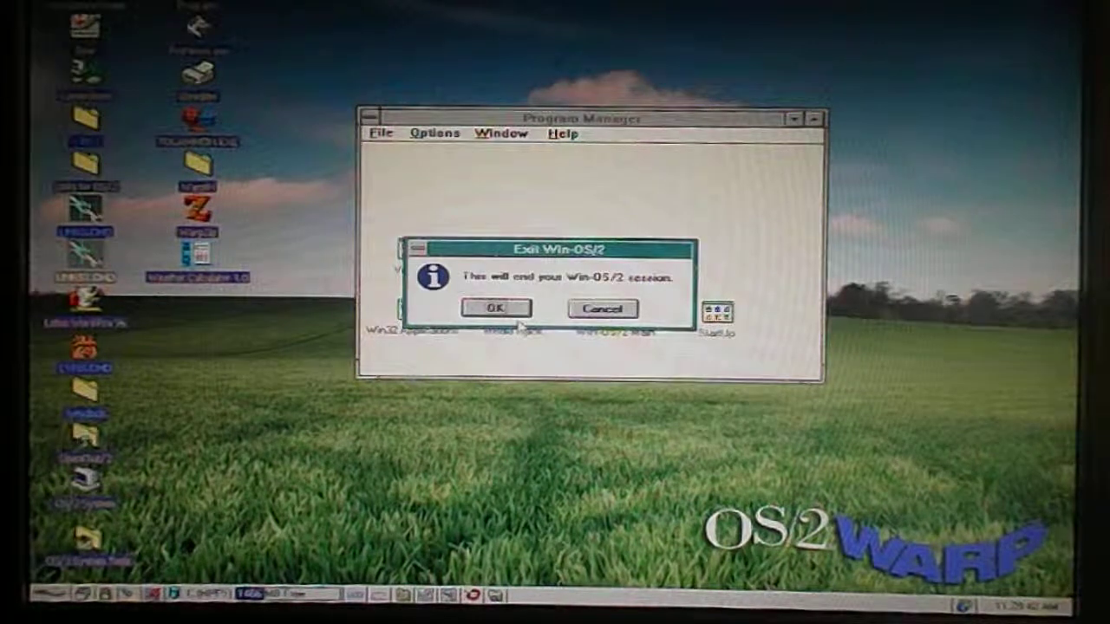
Step: Confirm the Exit WIN-OS/2 dialog to end the Program Manager session
left_click(602, 309)
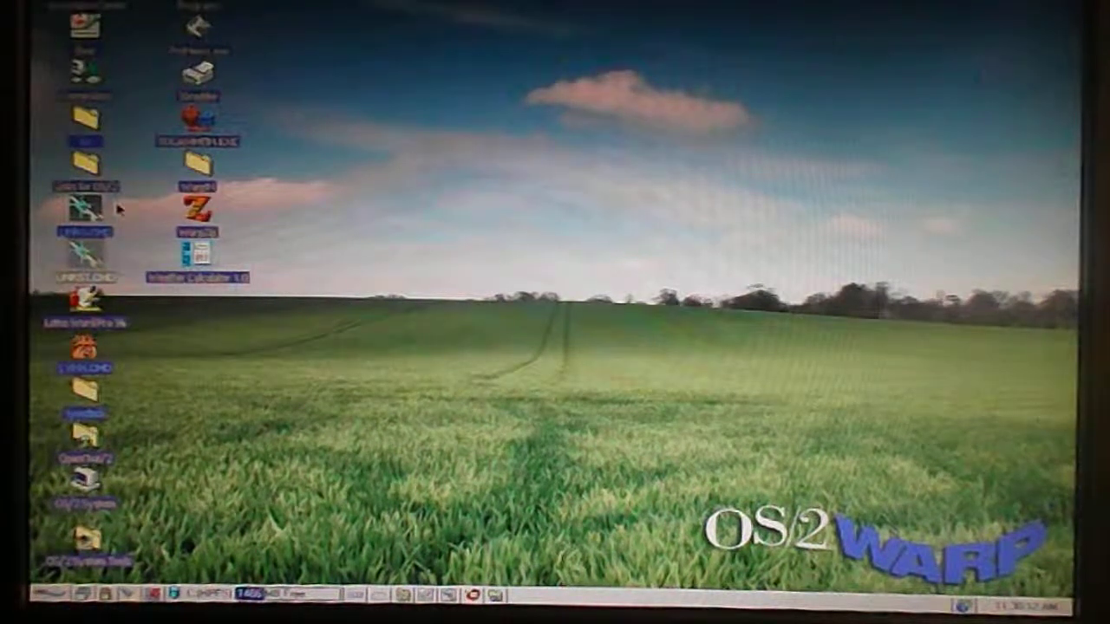
Step: Start IBM WebExplorer from WarpCenter Programs and dismiss its version notice
left_click(16, 593)
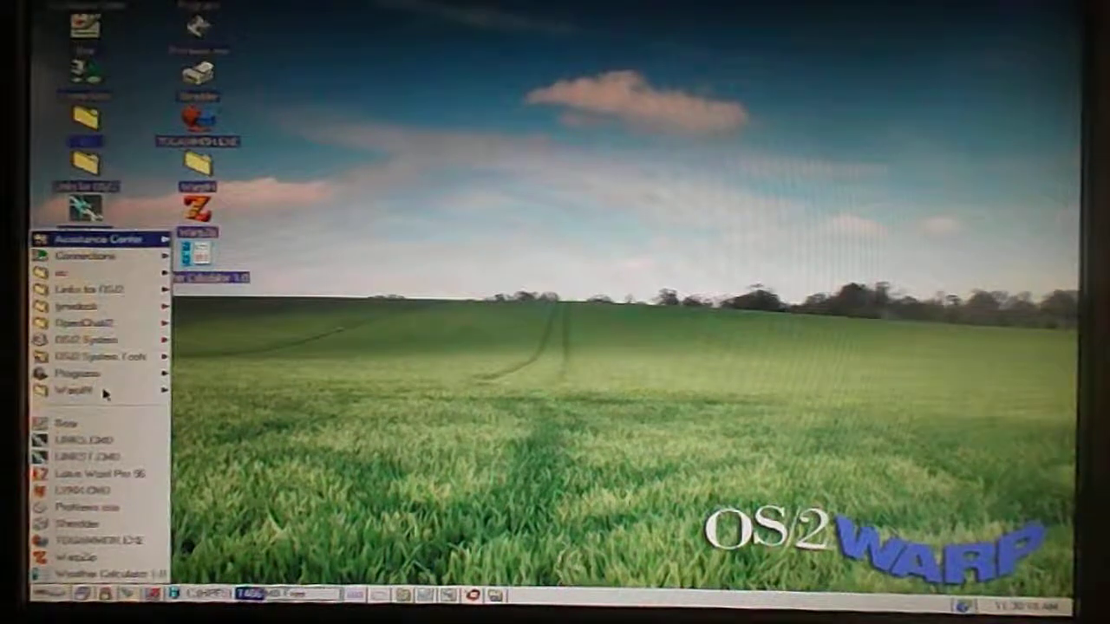
left_click(68, 389)
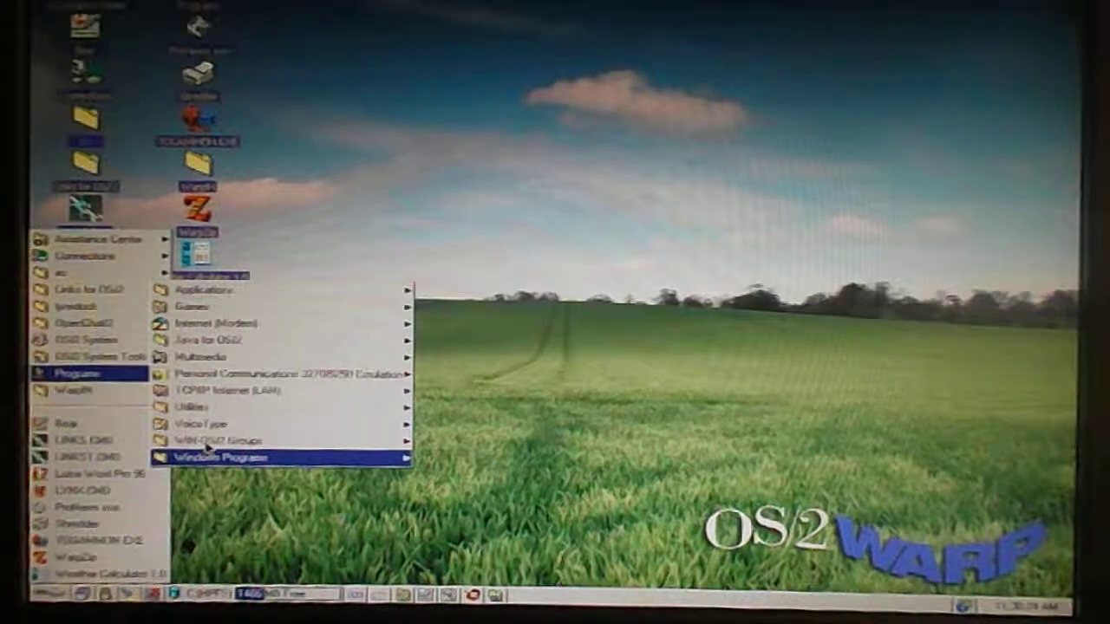
mouse_move(215, 371)
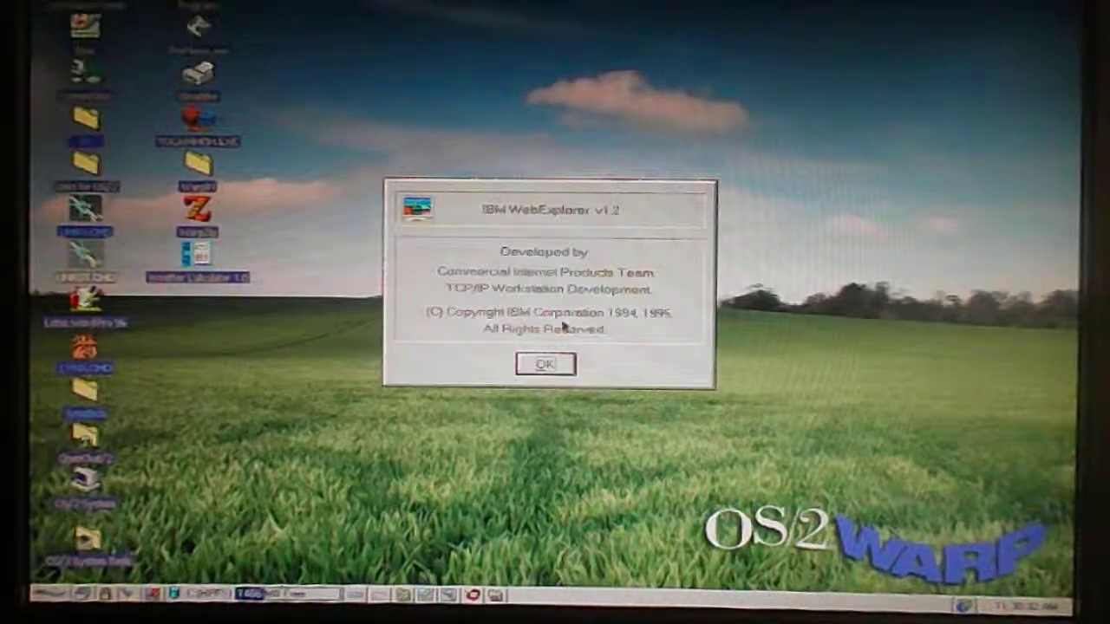
left_click(545, 364)
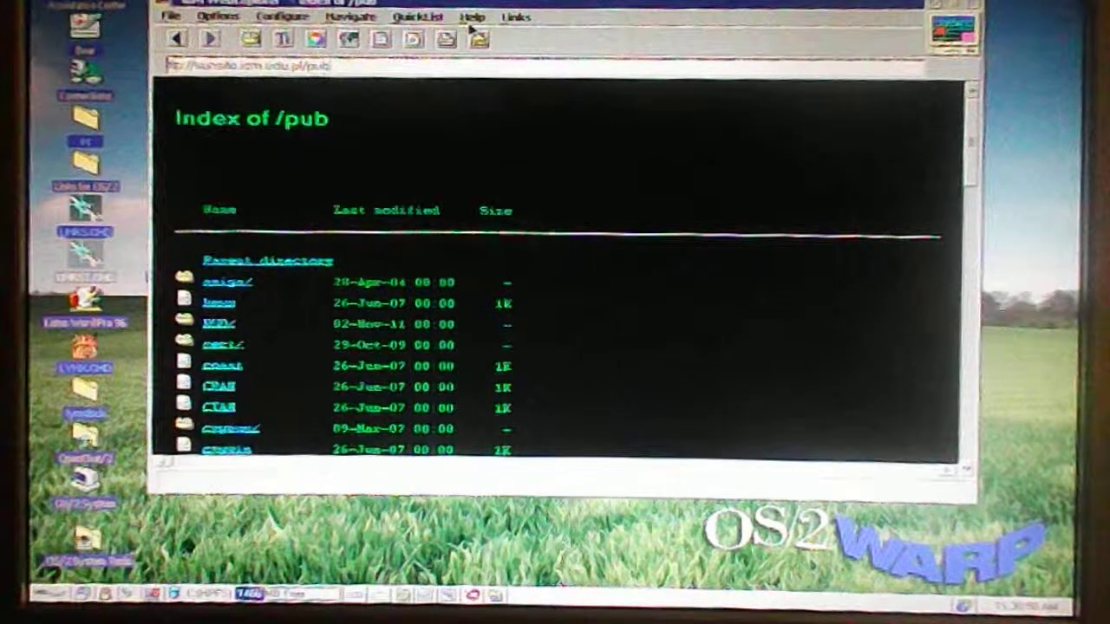
Step: Follow the pub directory links down to the Index of /pub/hobbes/os2 listing
left_click(423, 17)
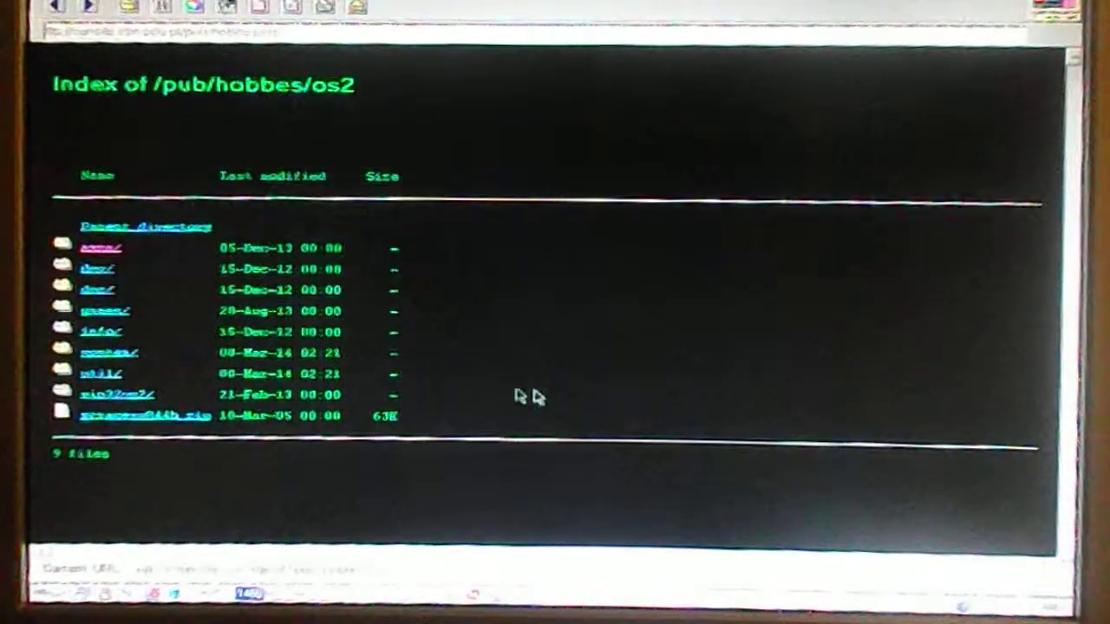
mouse_move(690, 333)
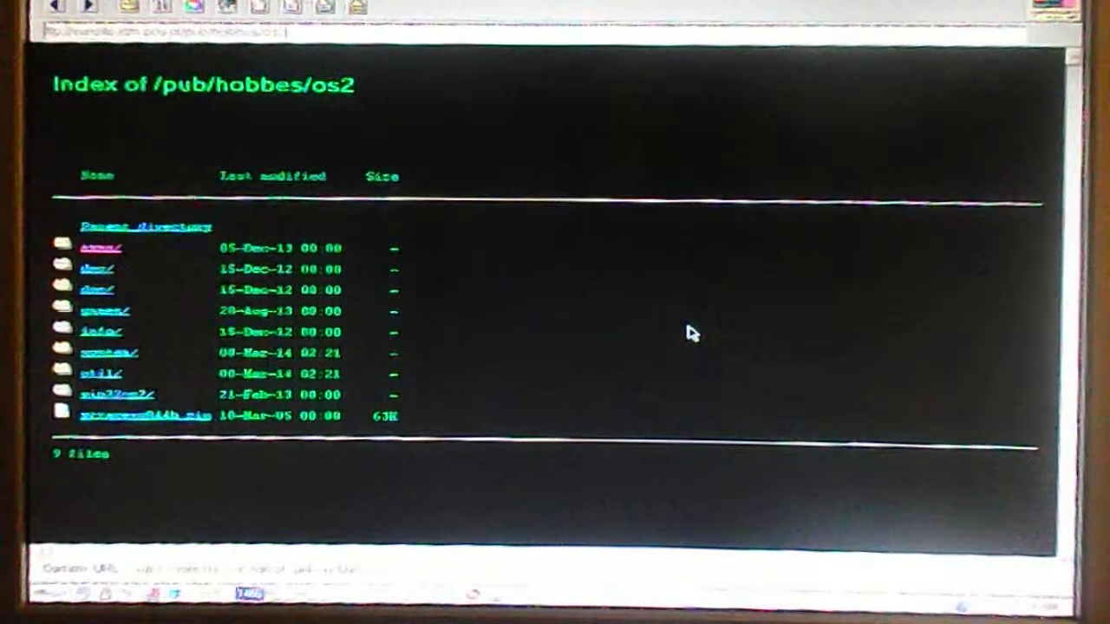